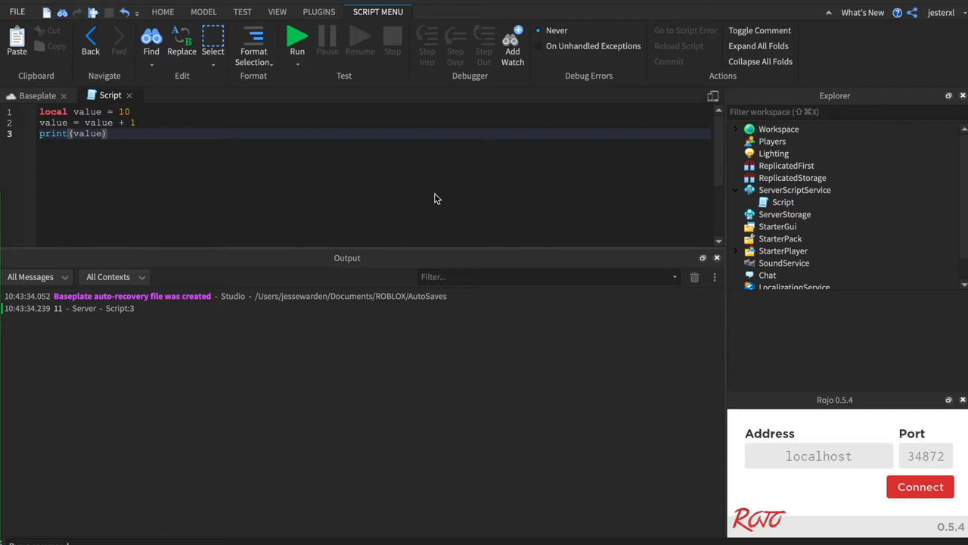
mouse_move(387, 197)
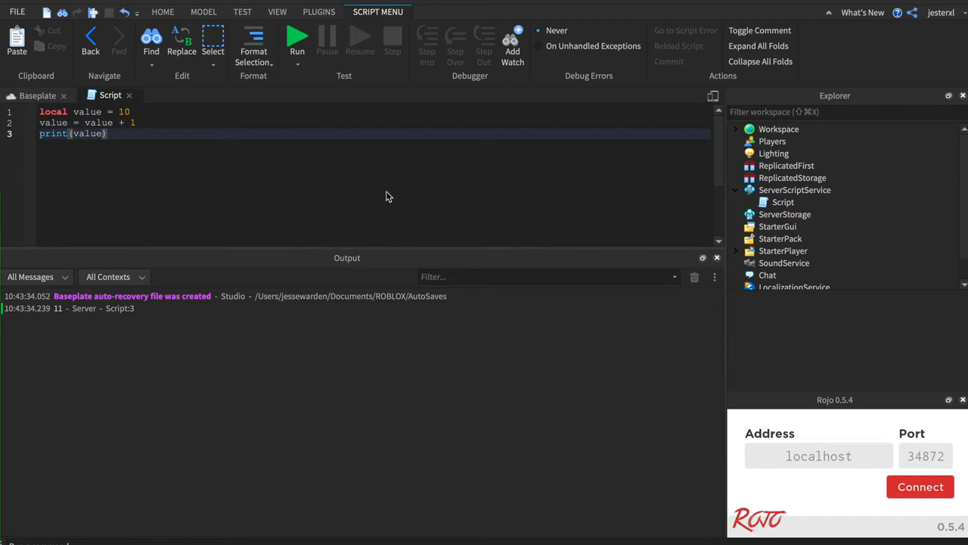
mouse_move(342, 208)
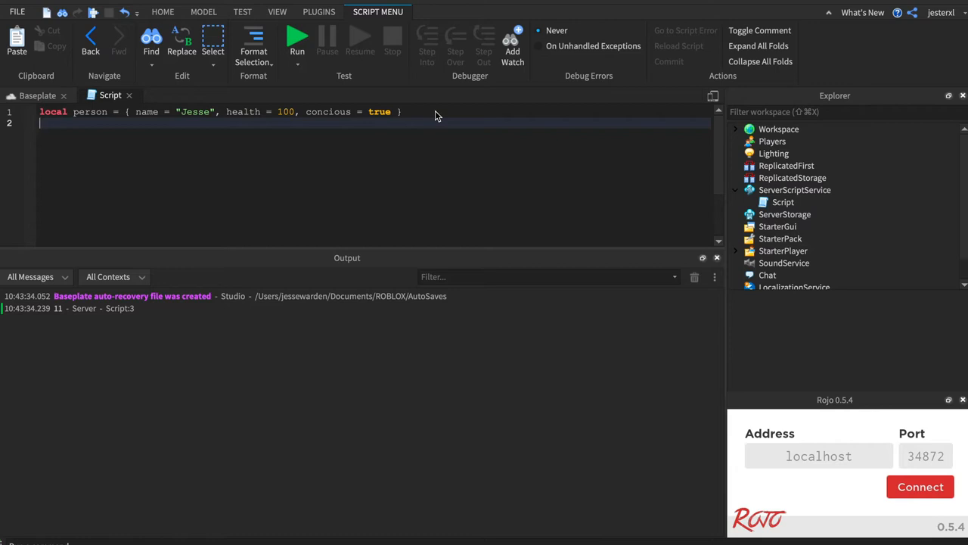
Step: Write 'if condition then ... end' on line 2 and select the placeholder word condition
type("if")
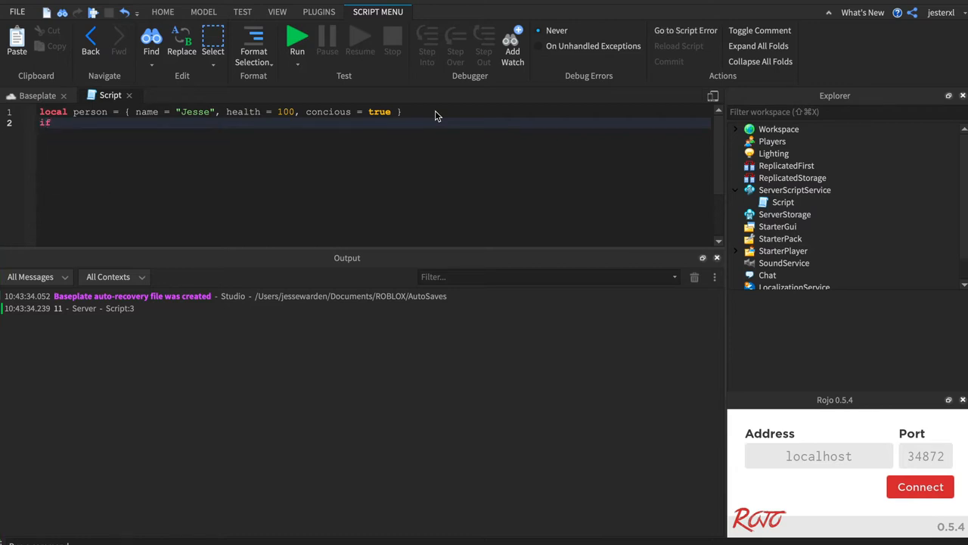
type("condition")
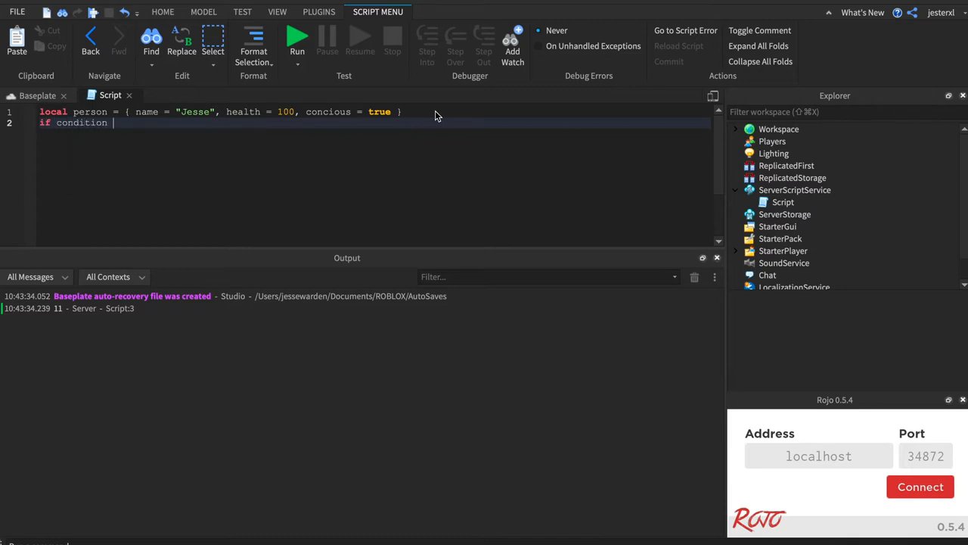
type("then")
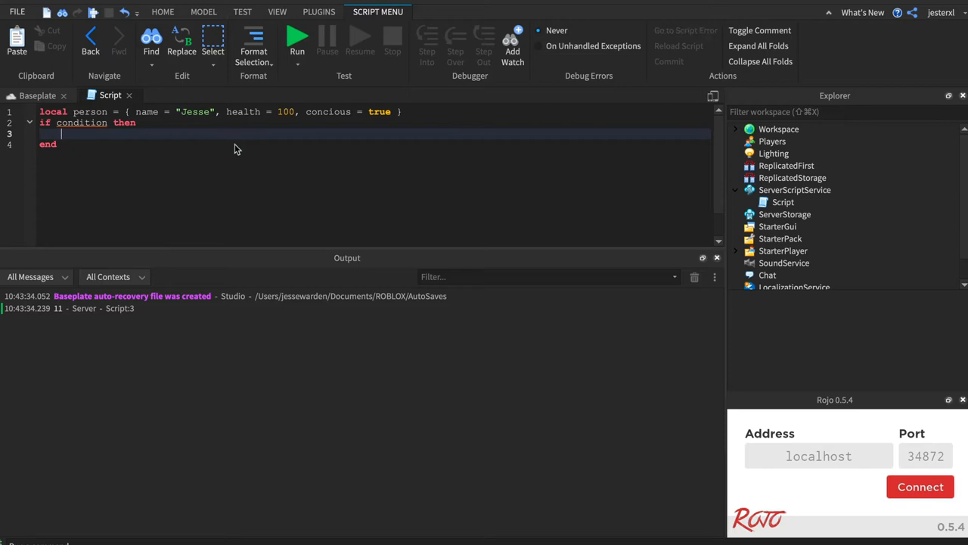
mouse_move(90, 130)
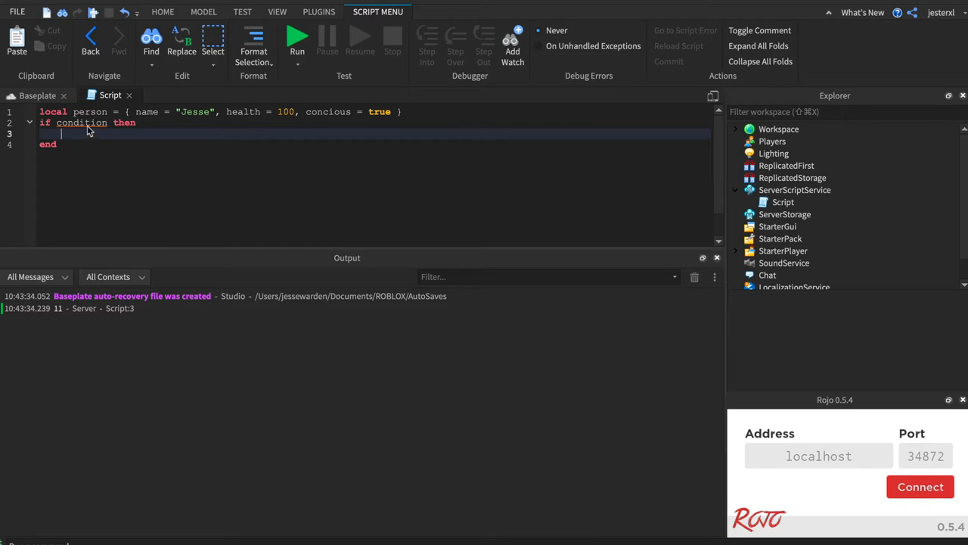
double_click(80, 123)
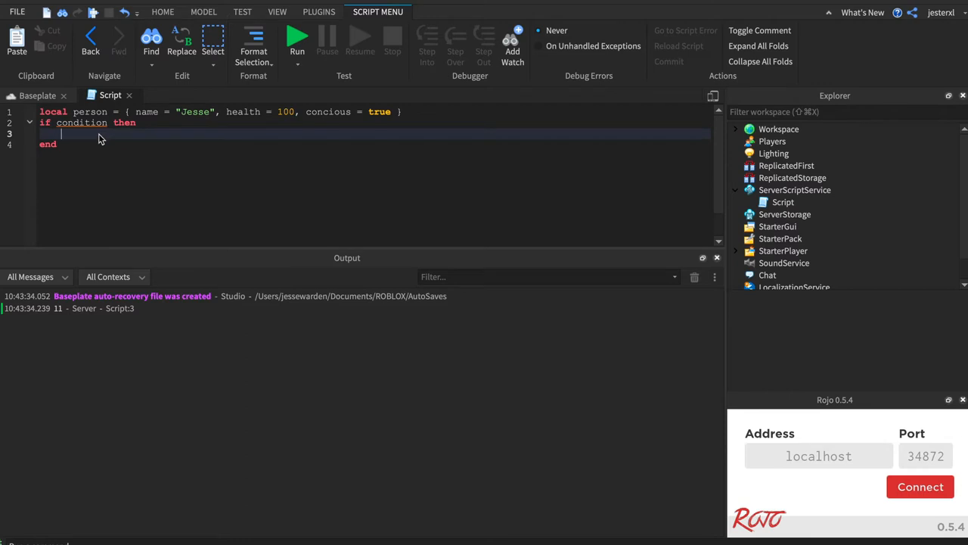
double_click(81, 123)
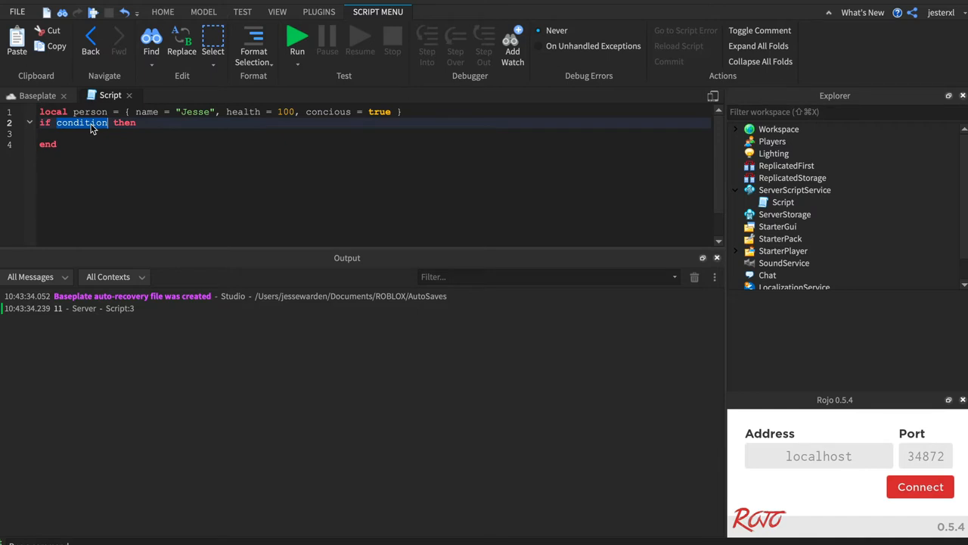
Step: Set healthPackHit = true and use healthPackHit == true as the if condition
type("healthPackHit")
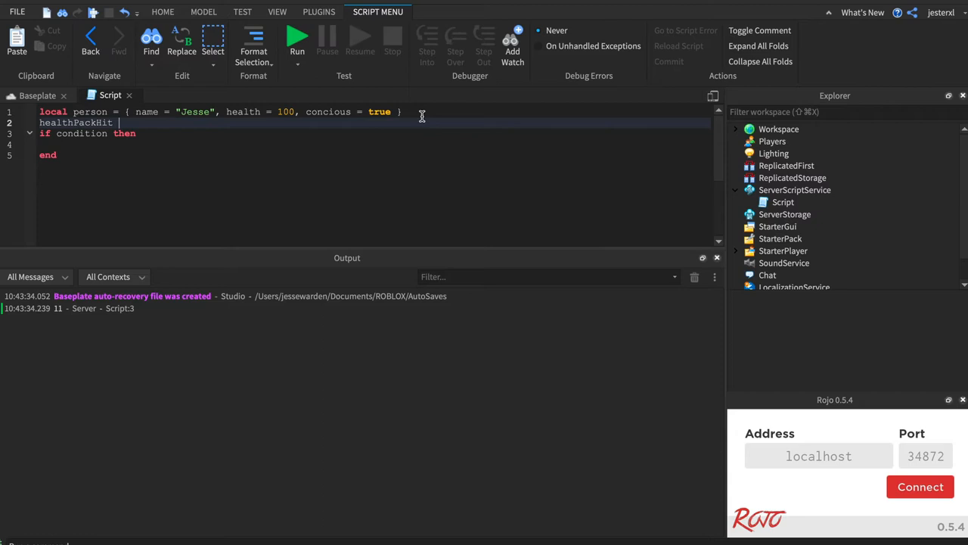
type("= true")
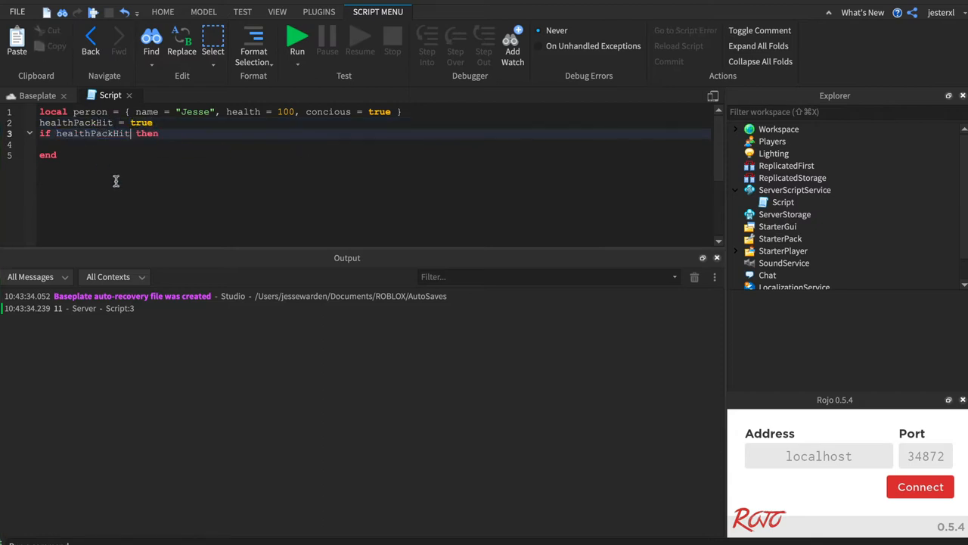
mouse_move(138, 153)
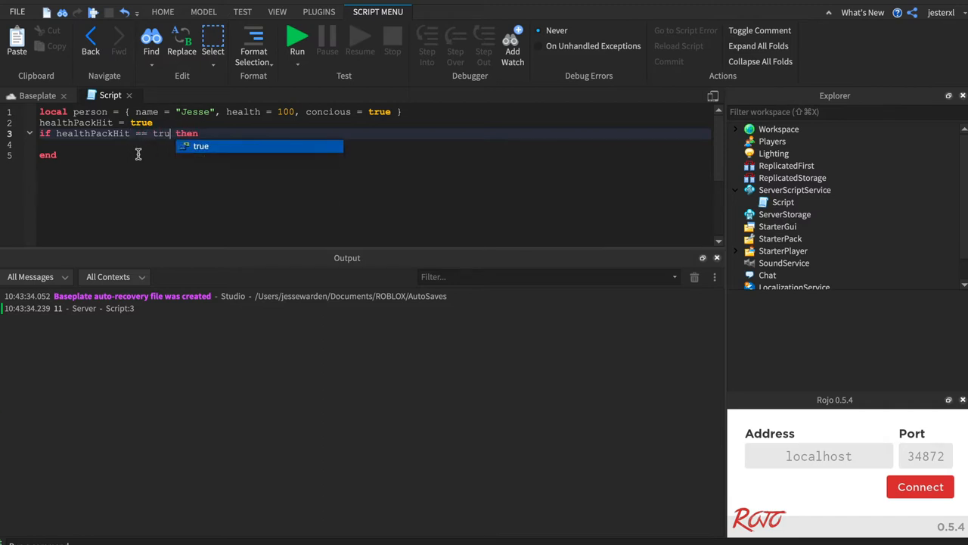
Step: Make the if body print "Hit the health pack, bruh!" and run the game to see it
type("print")
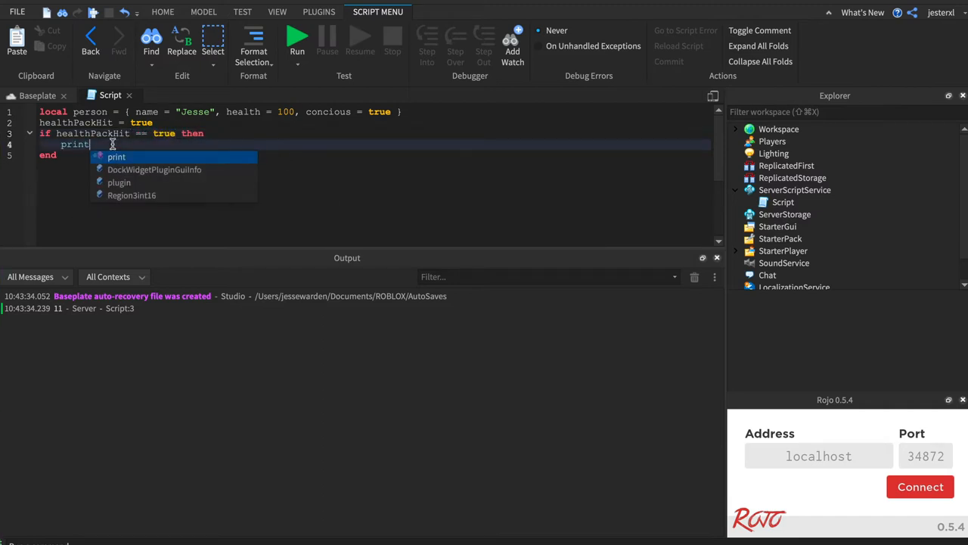
type("(\"Hit the health \")")
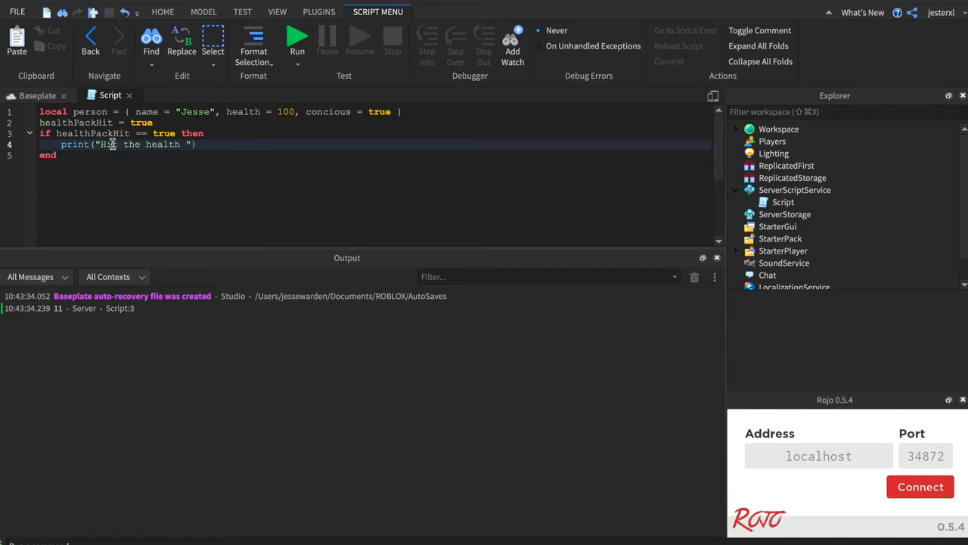
type("pack, briuh")
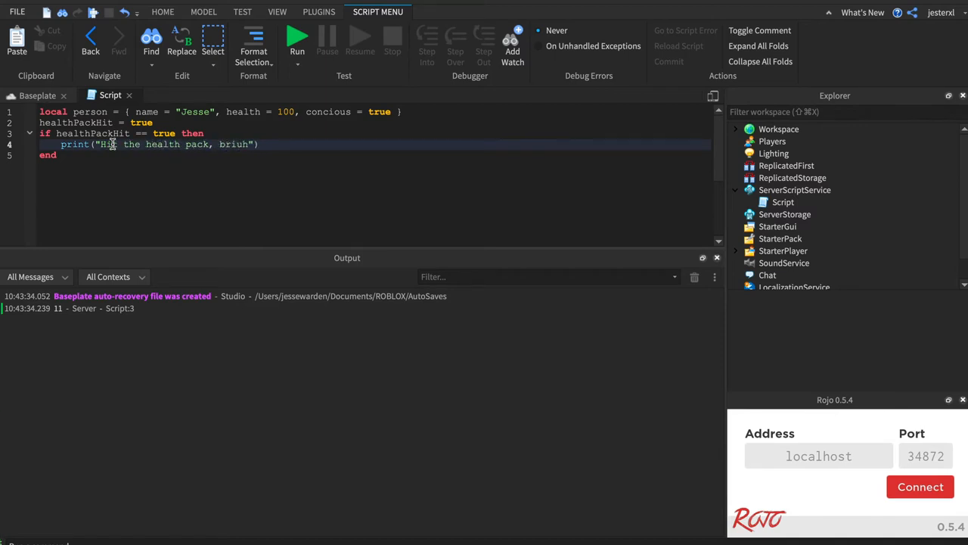
type("bruh!")
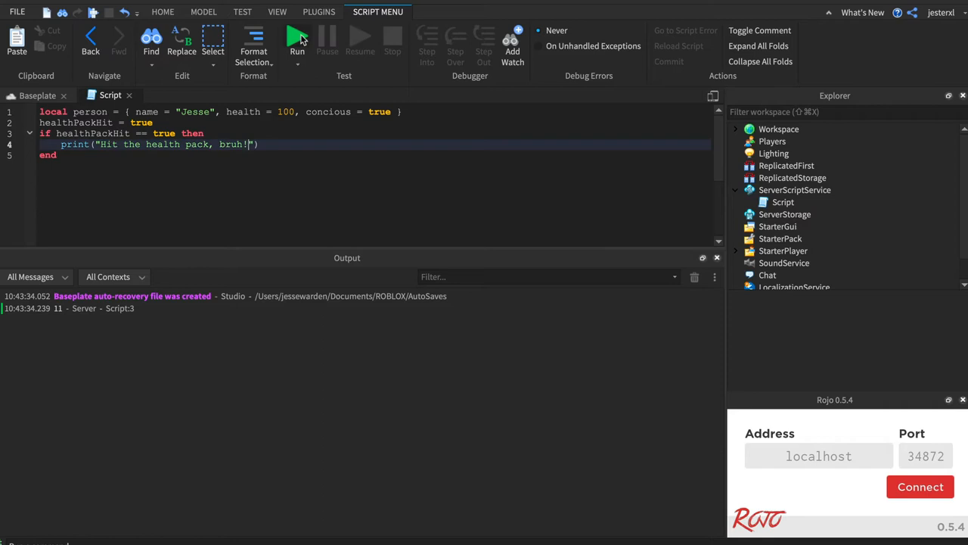
left_click(298, 38)
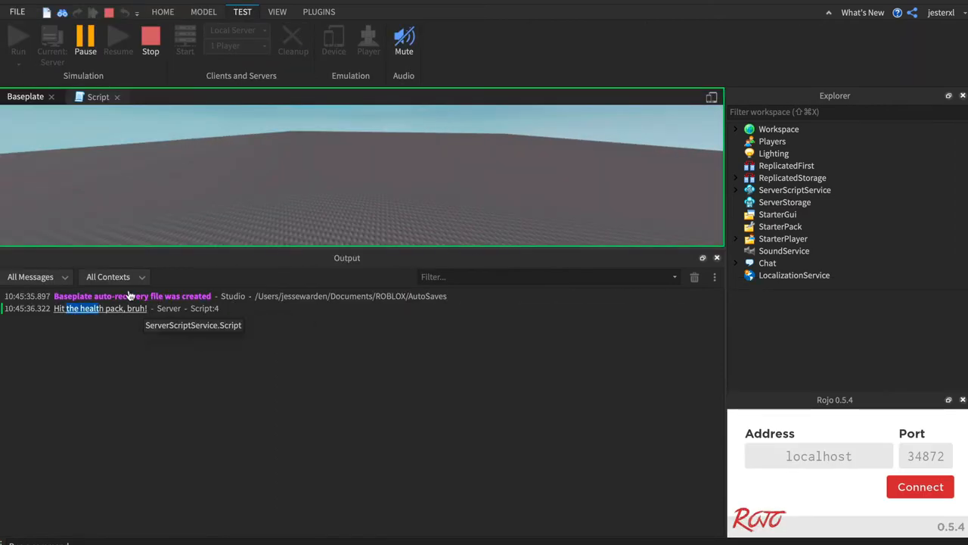
Step: Stop the test, change healthPackHit to false, rerun so nothing prints, then stop
left_click(98, 96)
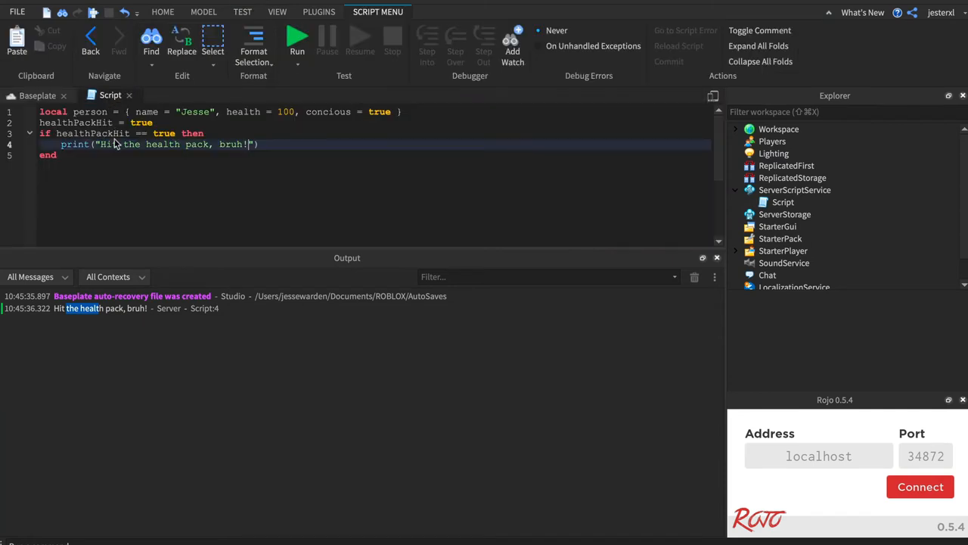
type("false")
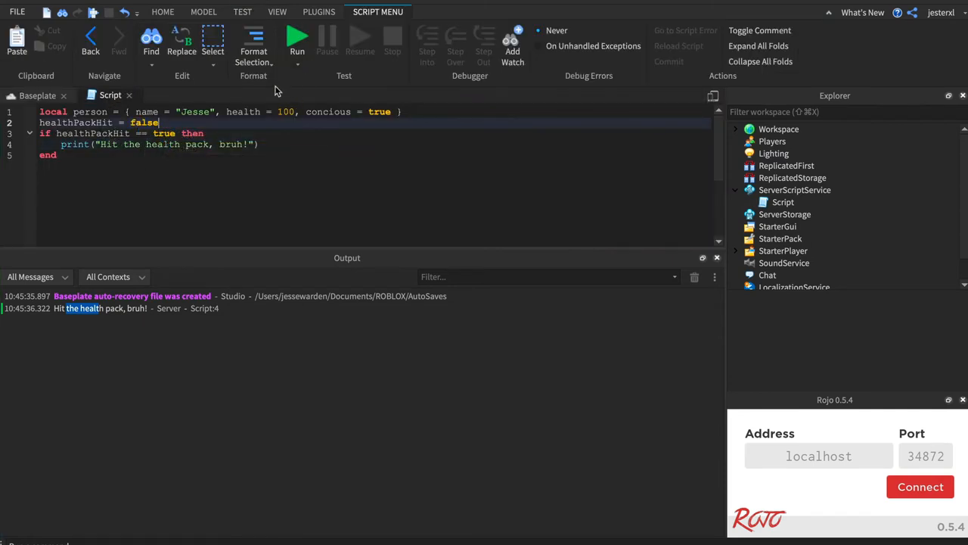
double_click(165, 133)
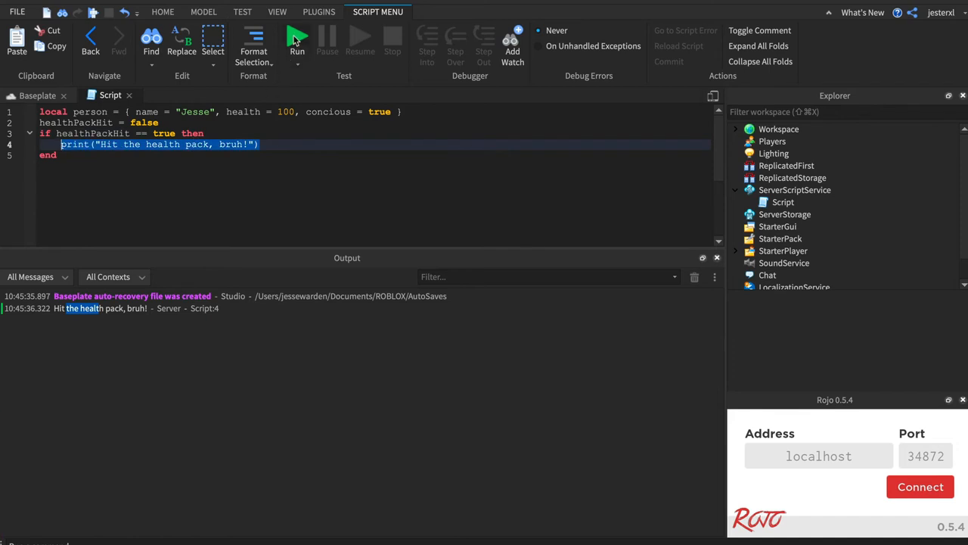
left_click(297, 42)
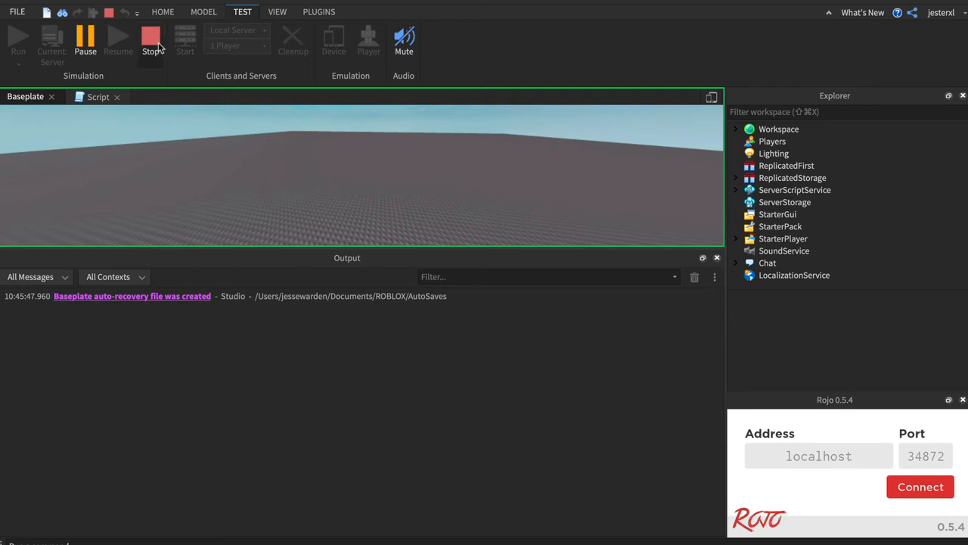
left_click(98, 96)
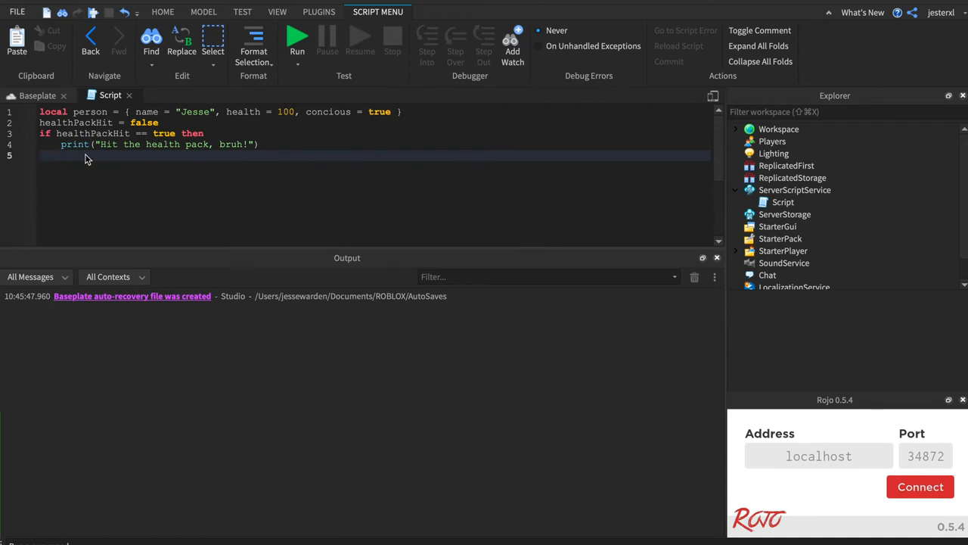
Step: Add an else branch printing "Did not hit health pack, sadness."
type("else")
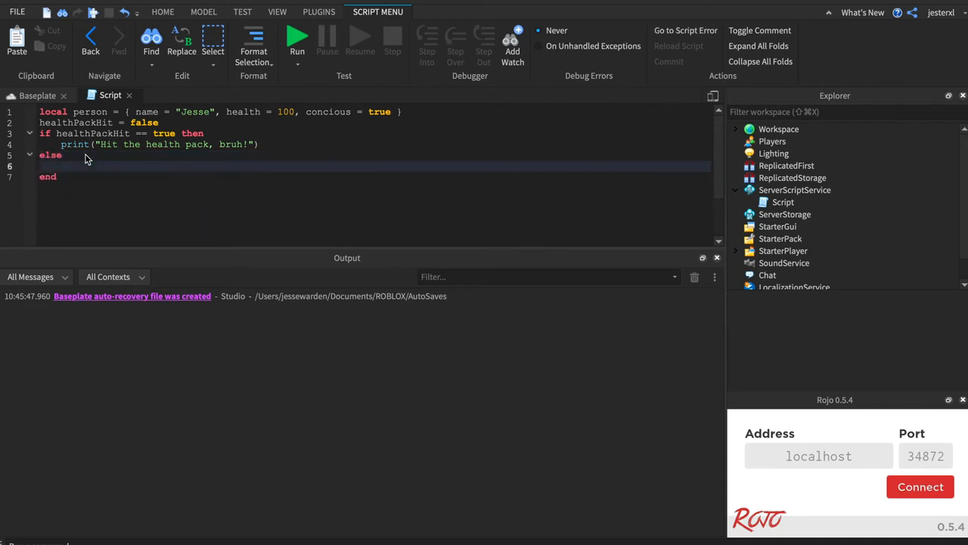
double_click(92, 133)
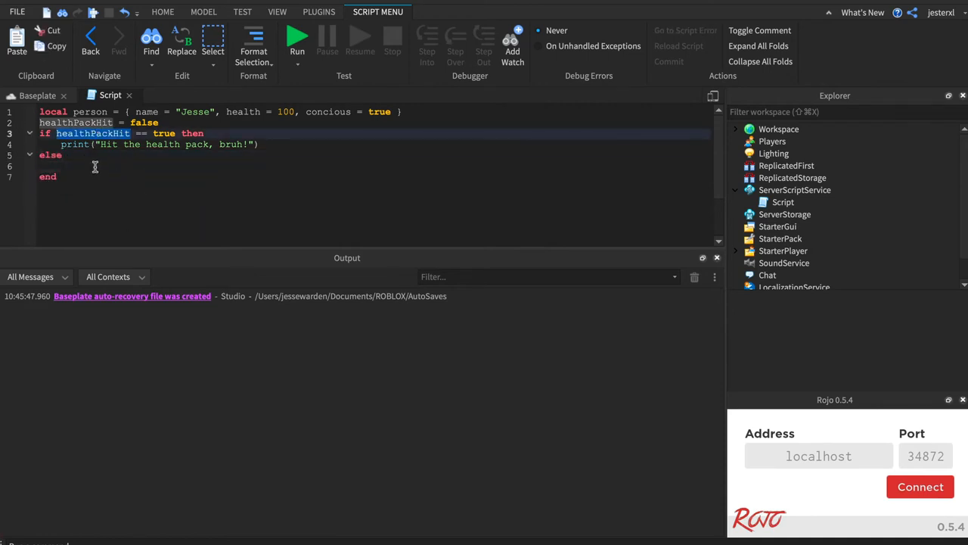
type("prin")
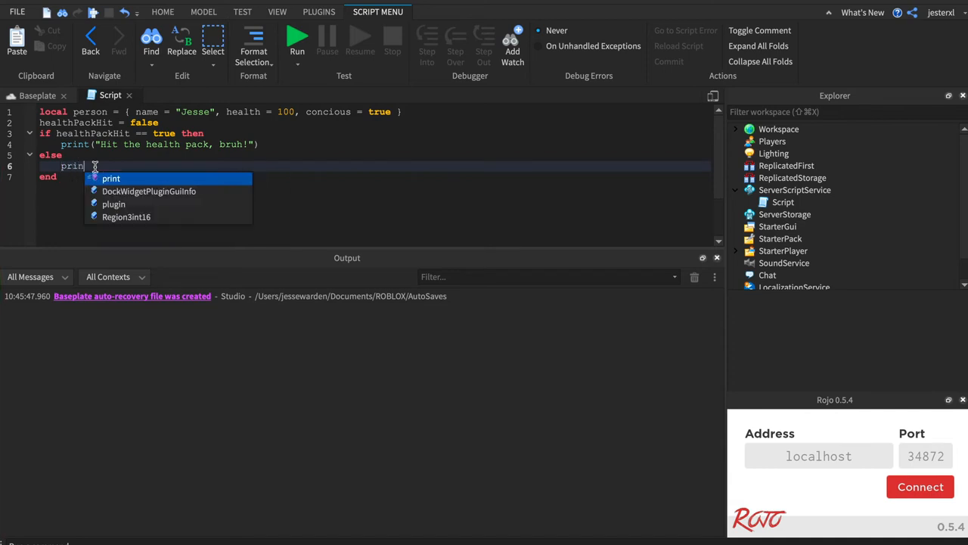
type("(\"Did not\")")
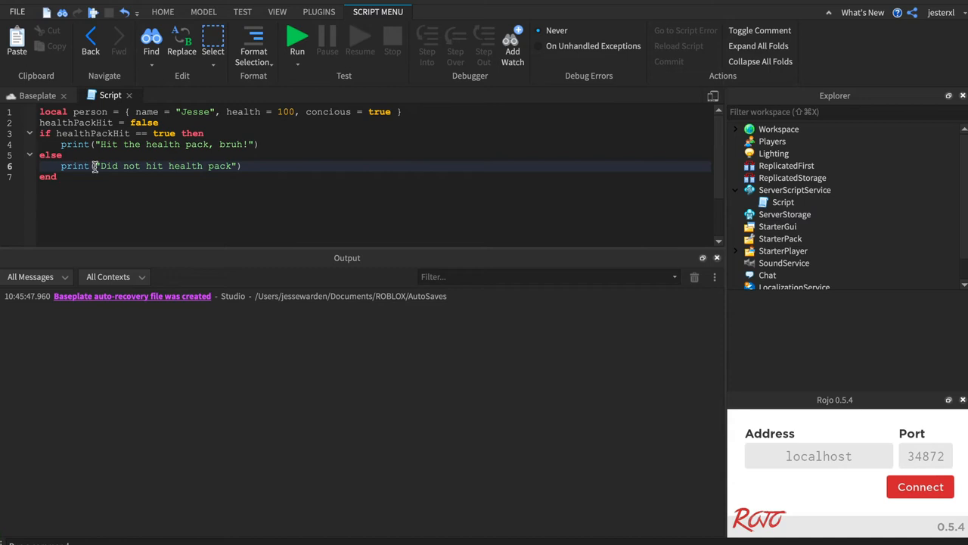
type("sadness.")
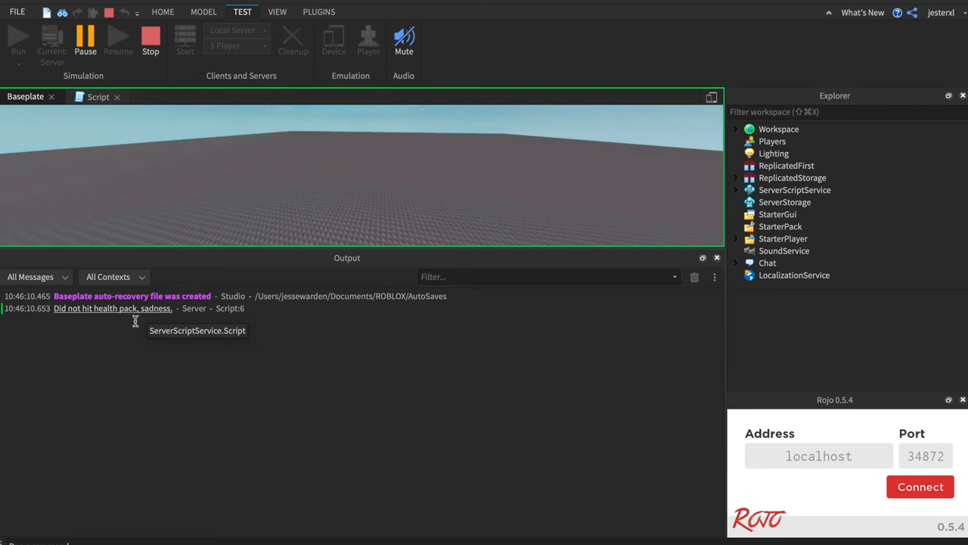
mouse_move(214, 379)
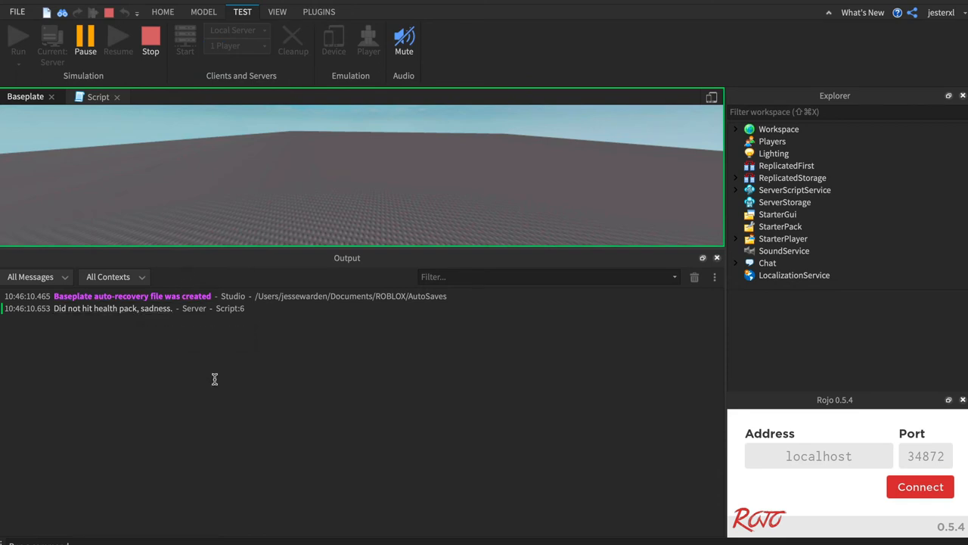
Step: Stop the test, delete the else branch, then restore it to show it is optional
left_click(151, 39)
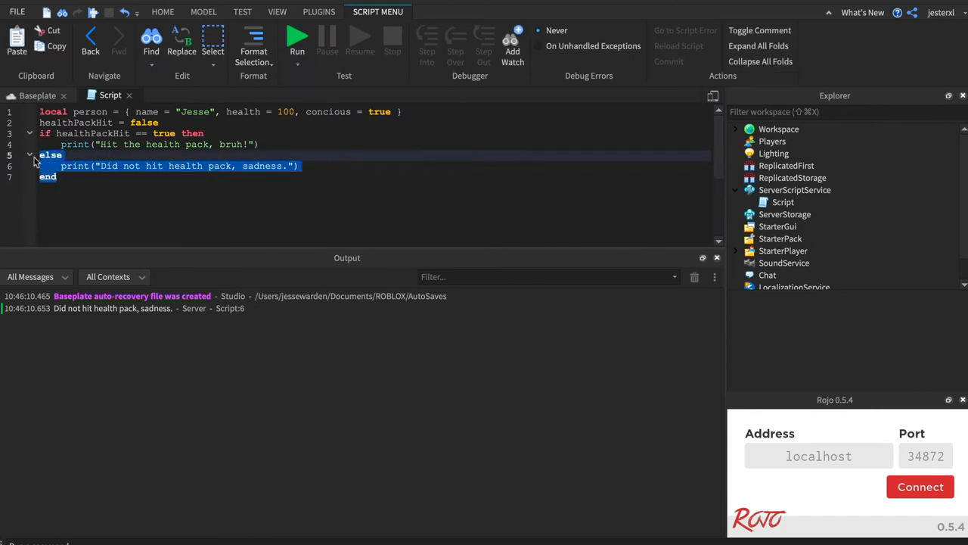
key("Delete")
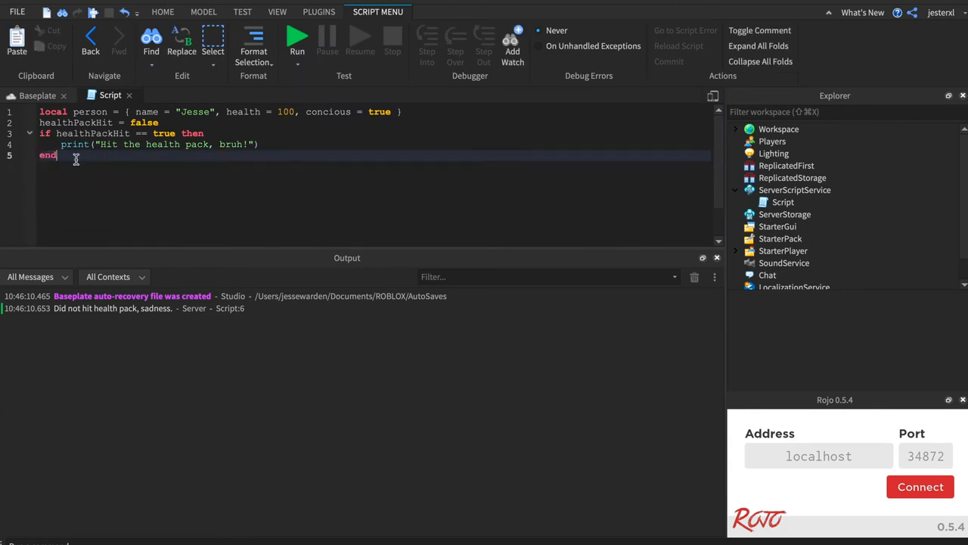
type("else")
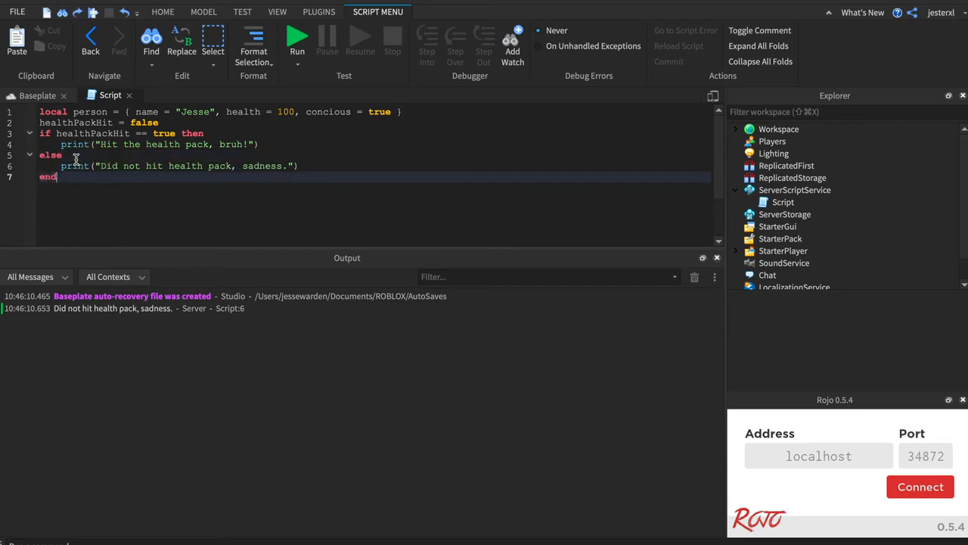
left_click_drag(40, 134, 57, 177)
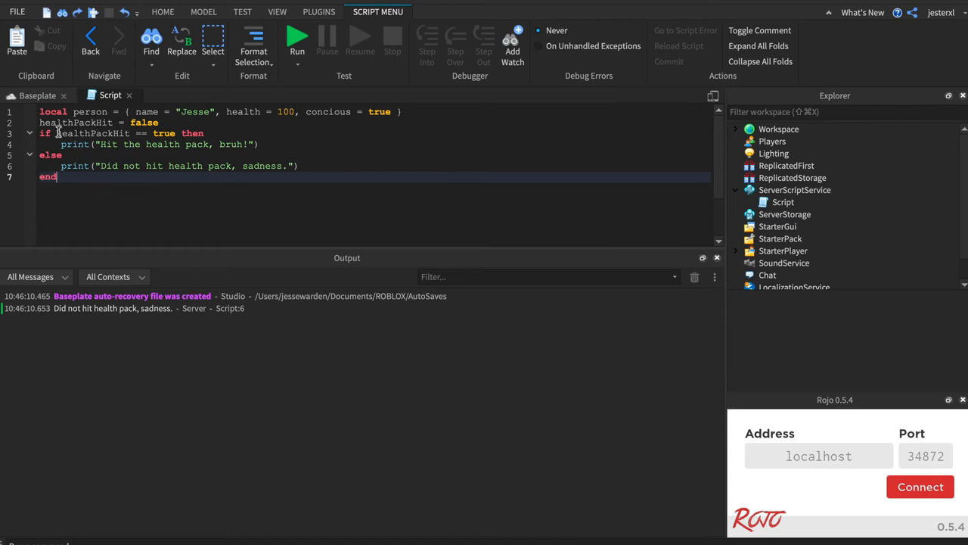
mouse_move(174, 134)
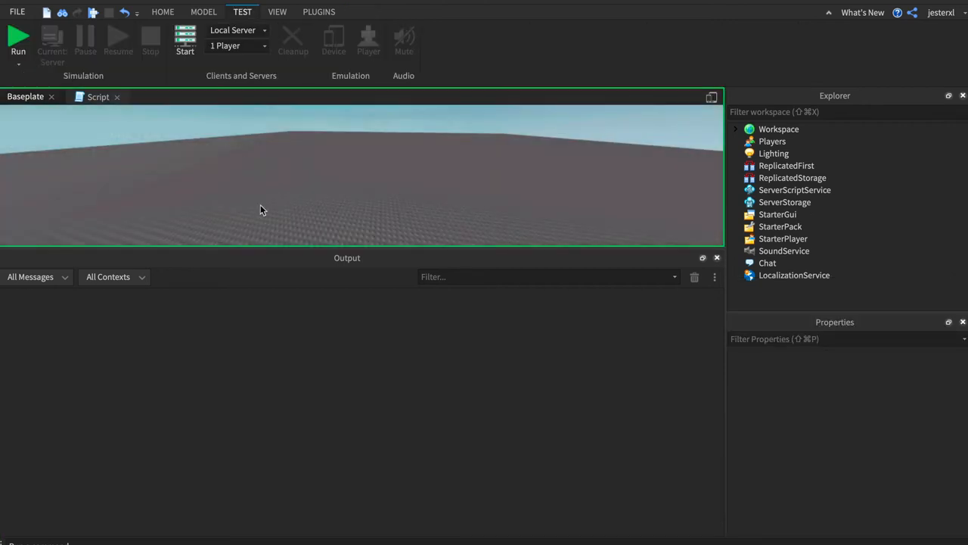
Step: Simplify to 'if healthPackHit then' with the flag true and confirm the hit message prints
left_click(18, 38)
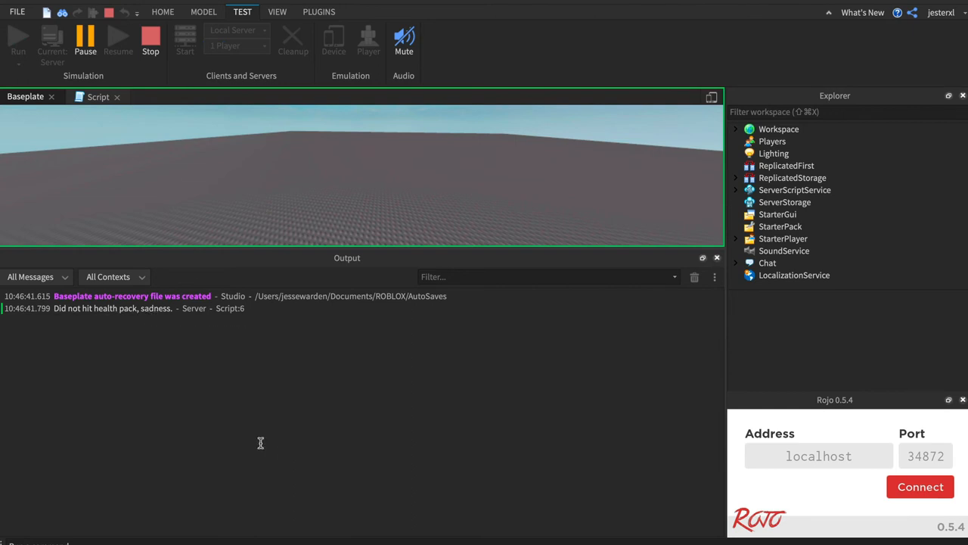
left_click(97, 96)
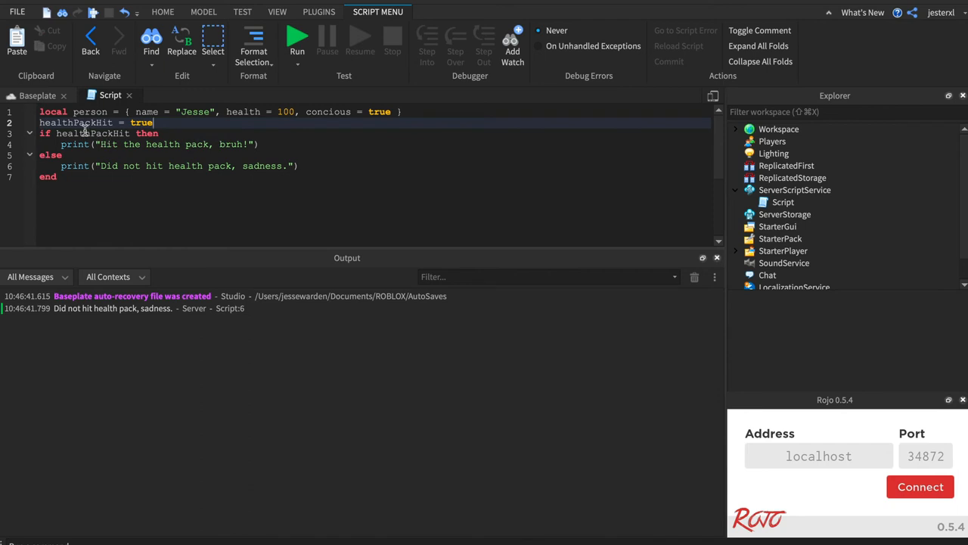
double_click(92, 133)
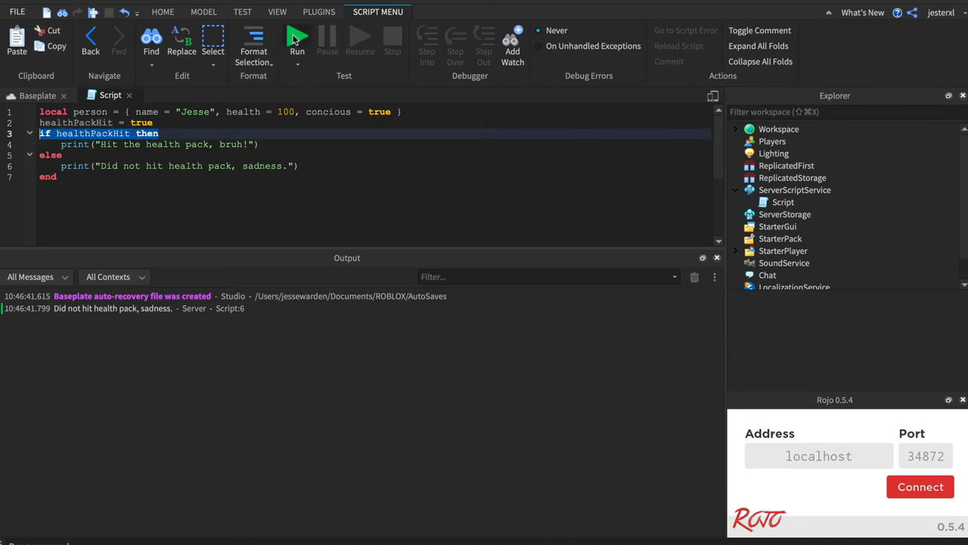
left_click(297, 39)
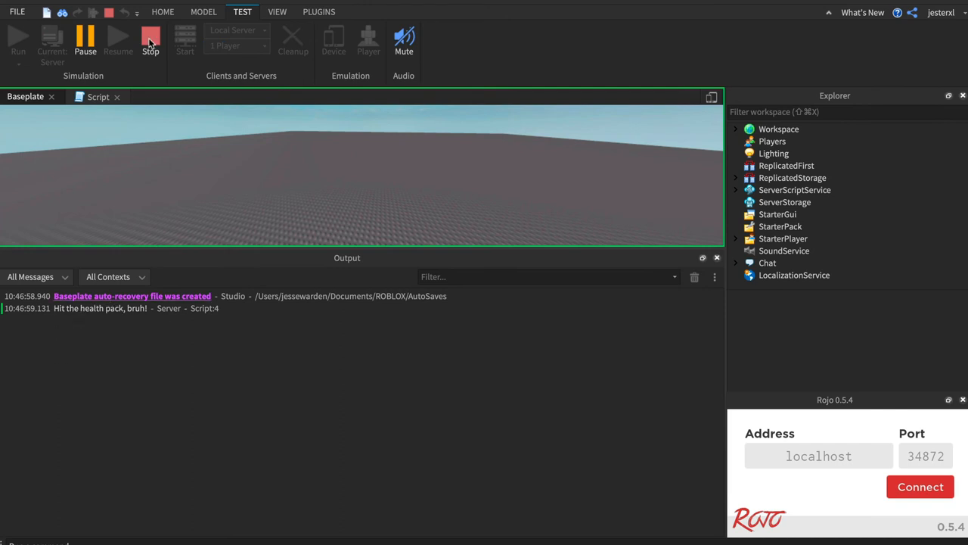
left_click(149, 42)
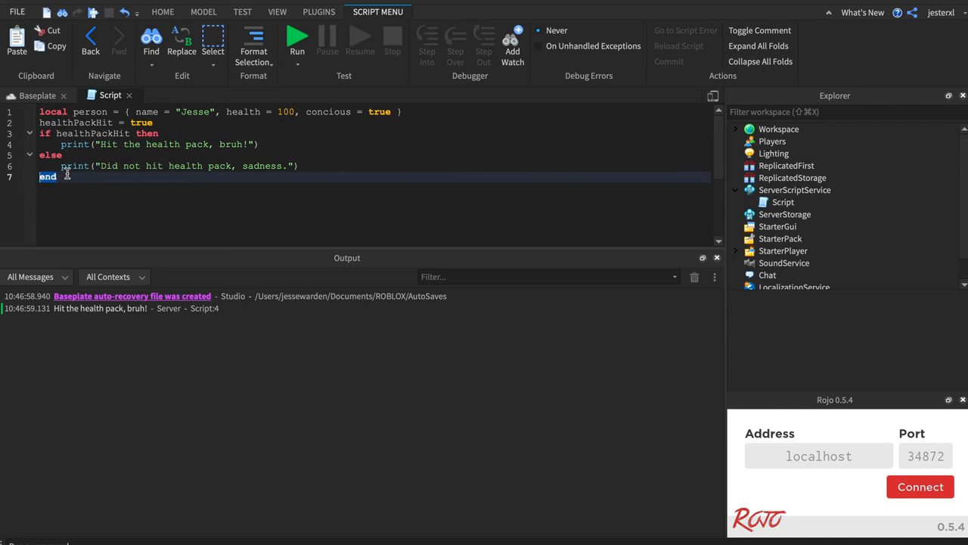
mouse_move(137, 187)
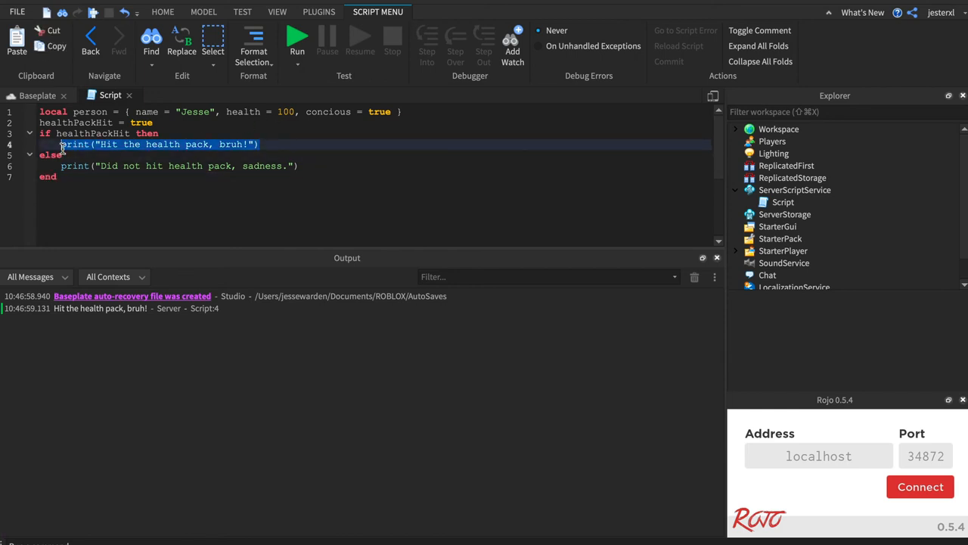
Step: Store "good" in healthPackHit, compare it to "bad", printing 'Oh noes, it's a fake!' else 'We good, it's fine.'
double_click(92, 133)
type("\"")
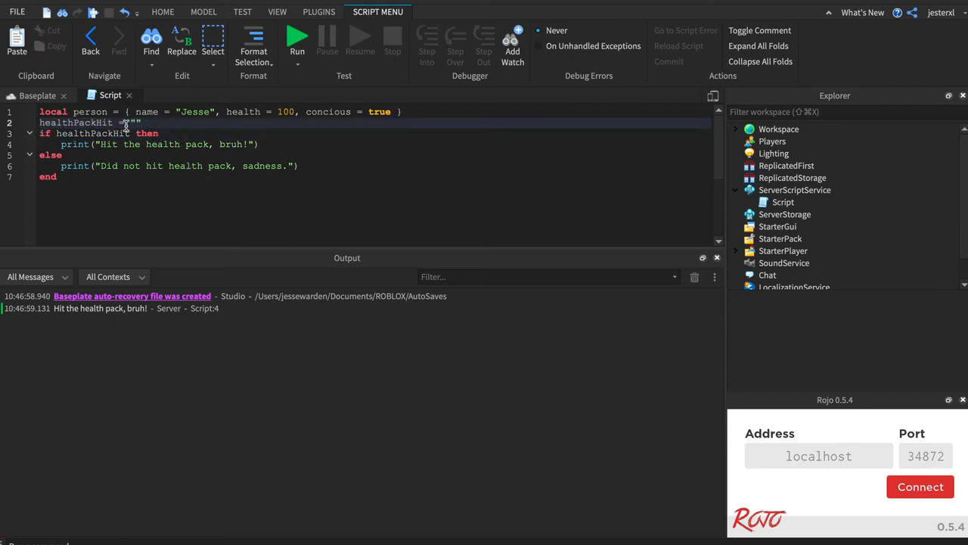
type("good")
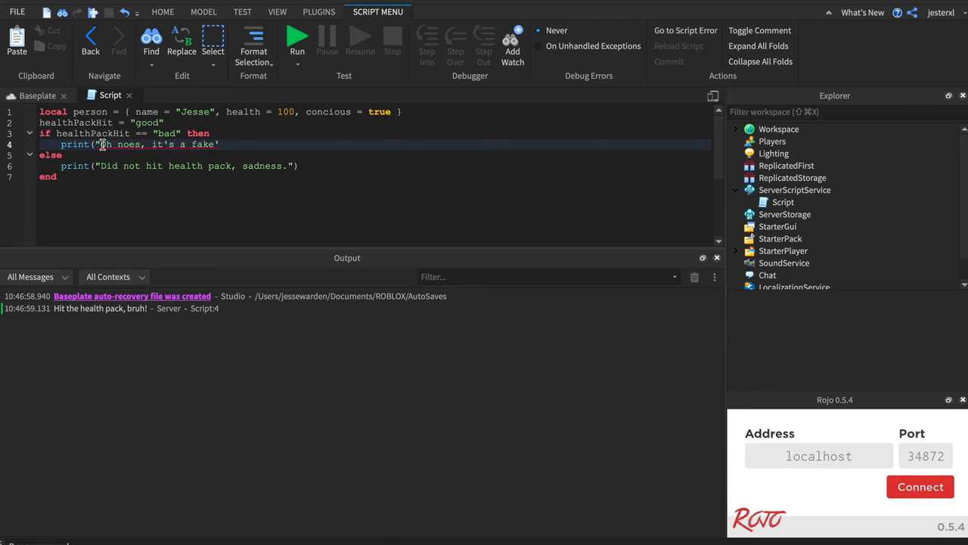
type("!\")")
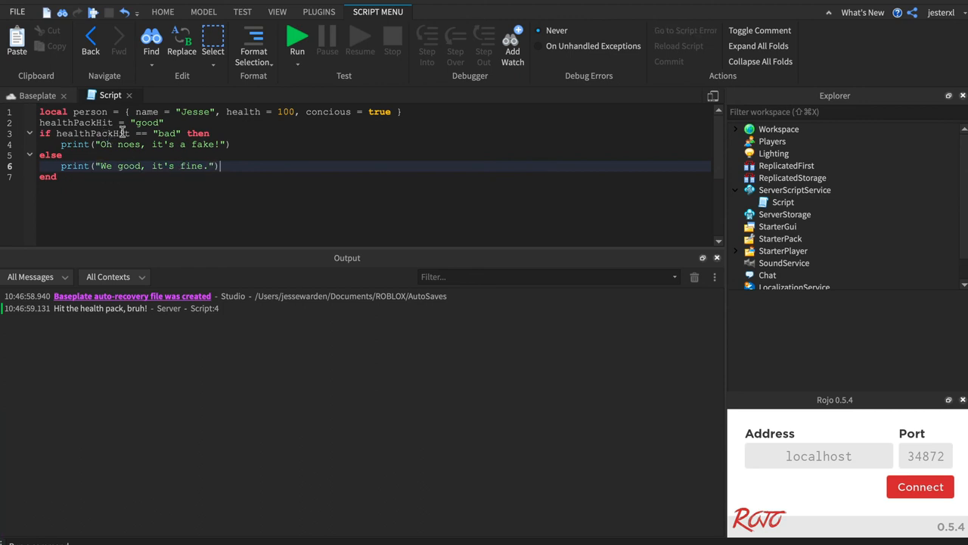
double_click(166, 133)
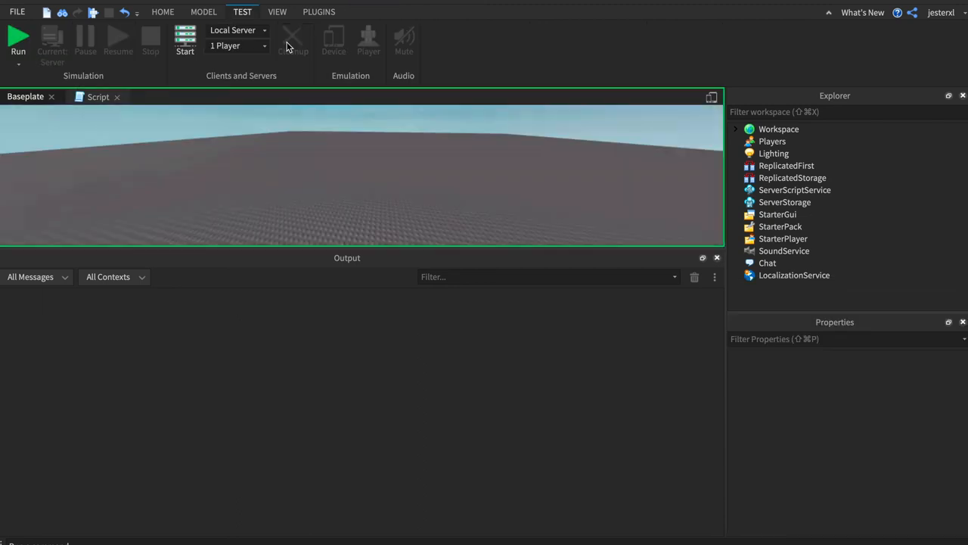
Step: Run the game so the else branch prints 'We good, it's fine.'
left_click(18, 41)
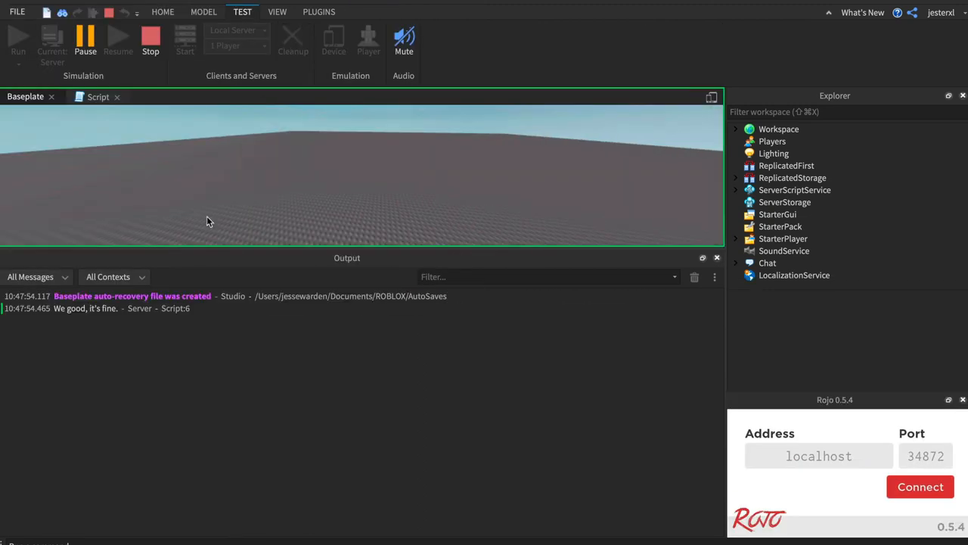
mouse_move(212, 331)
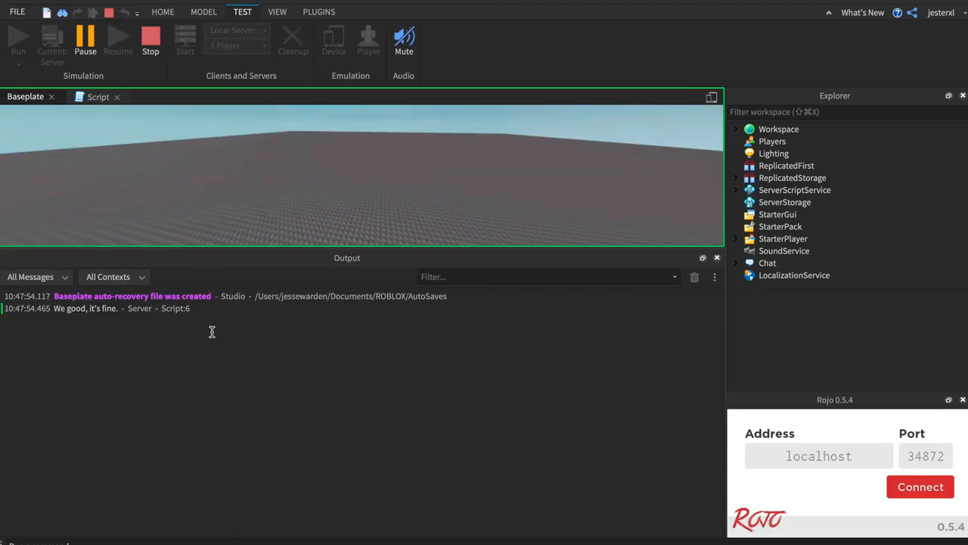
mouse_move(84, 308)
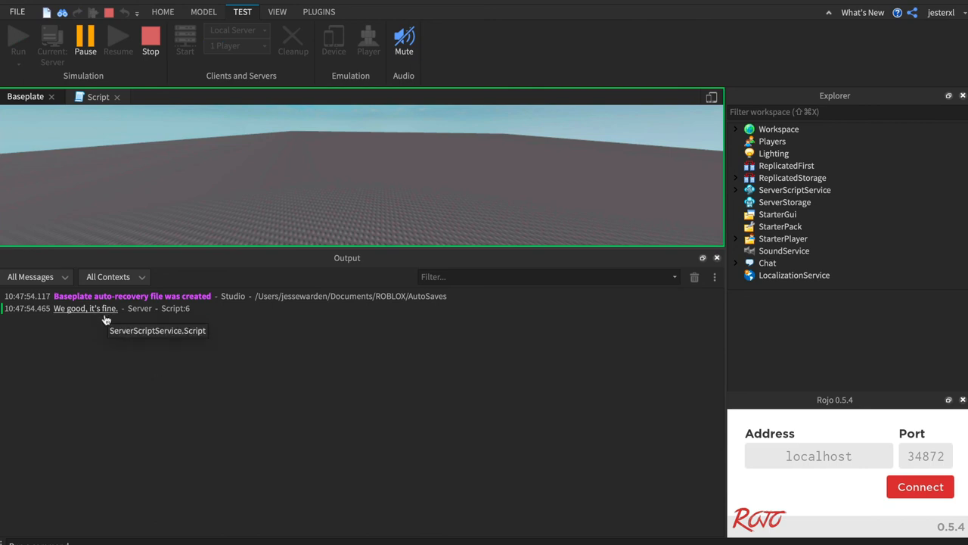